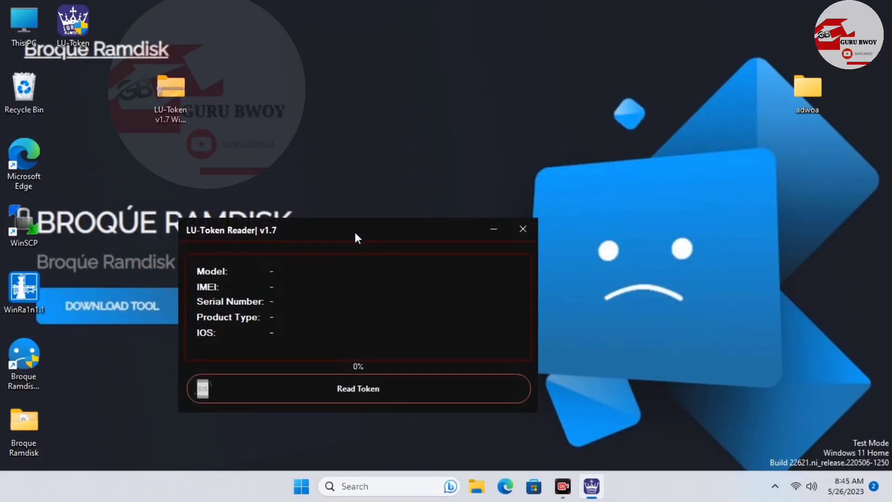
Start reading the connected iPhone 11's token so its iOS 16.5 details load
click(358, 389)
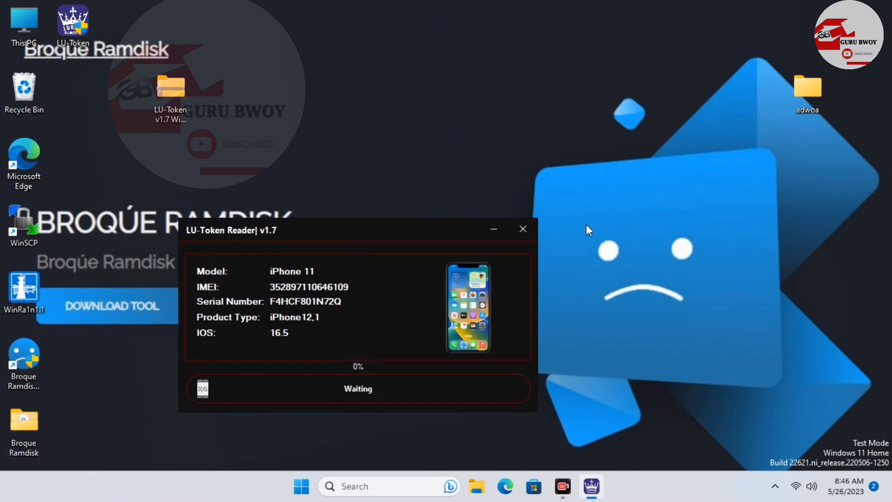
mouse_move(322, 347)
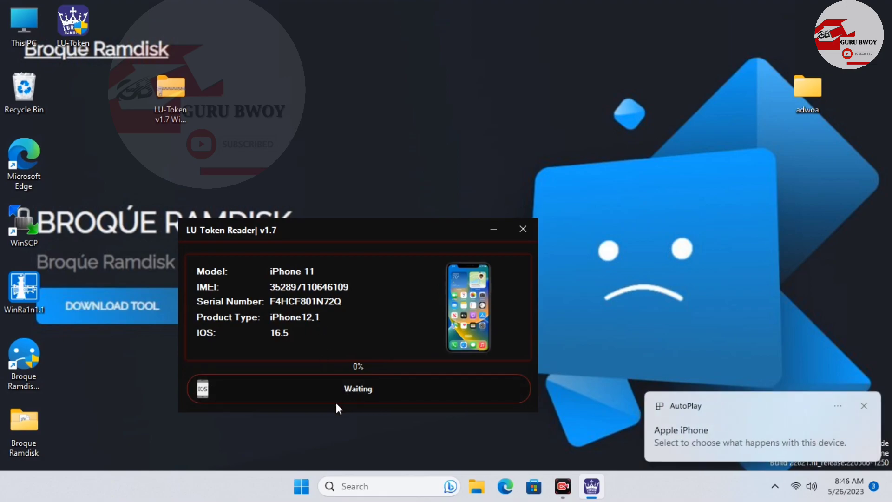
mouse_move(379, 404)
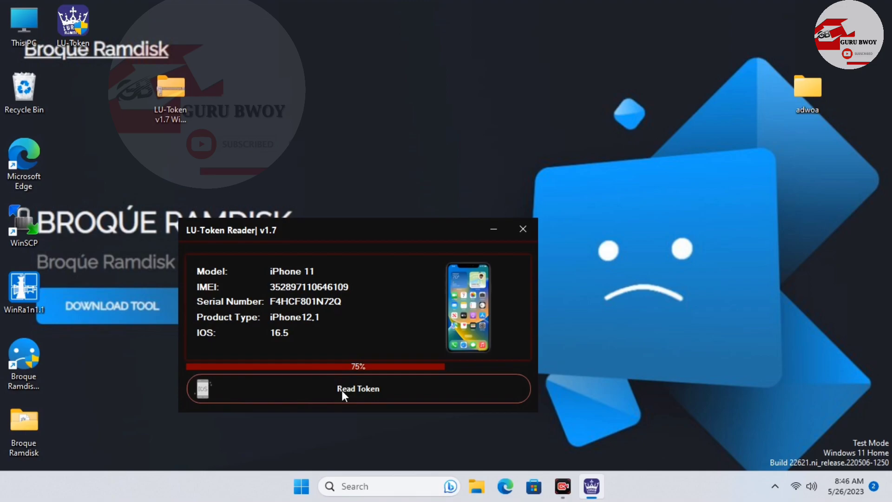
mouse_move(364, 392)
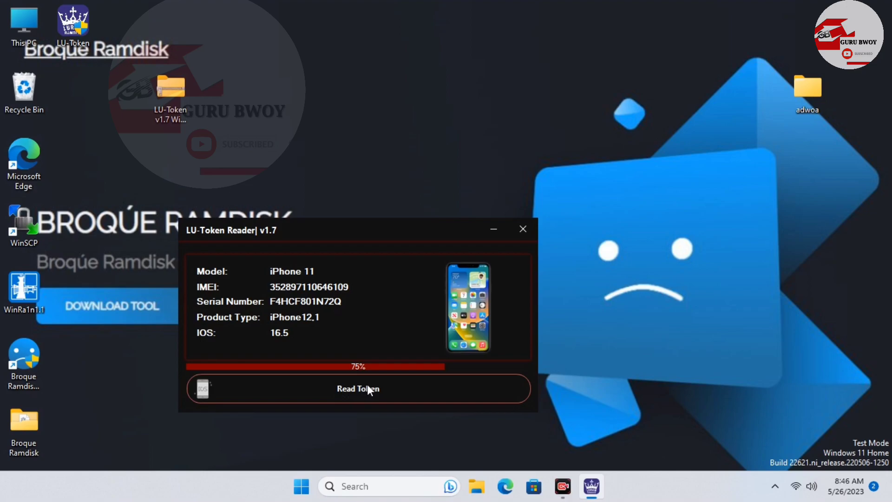
mouse_move(380, 416)
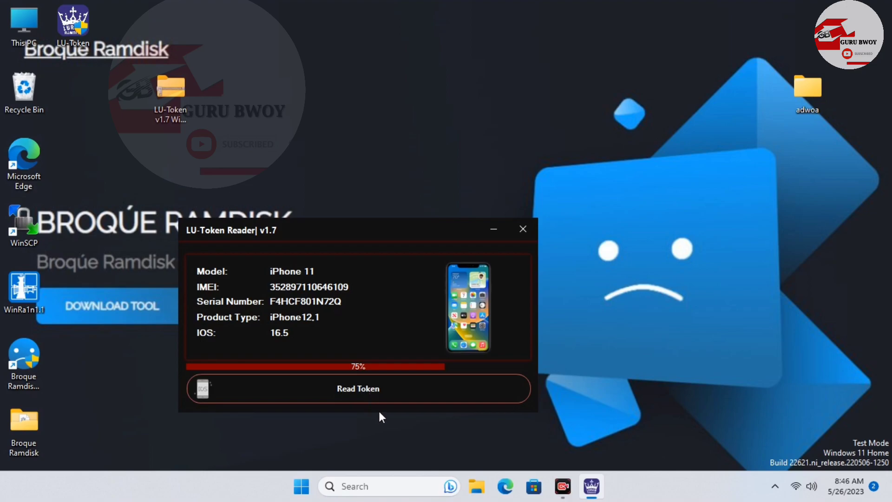
mouse_move(391, 421)
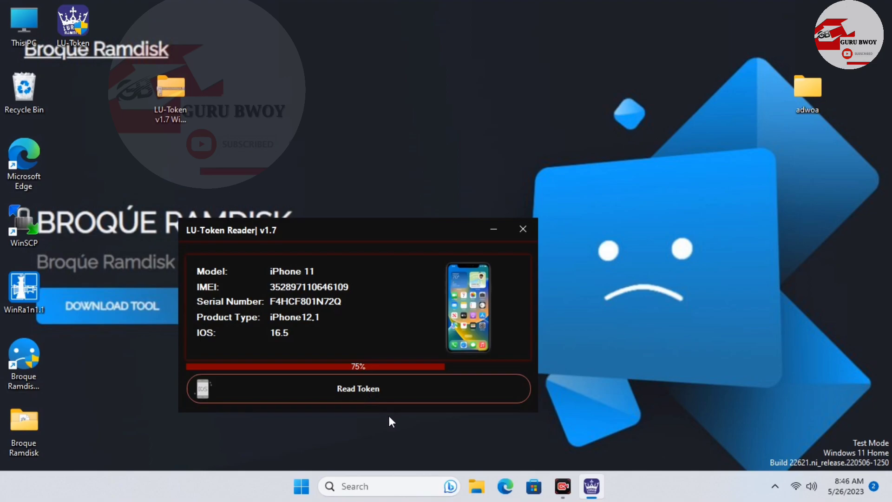
Retry the token read and dismiss the Unregistered Device error that halts it at 75%
click(357, 388)
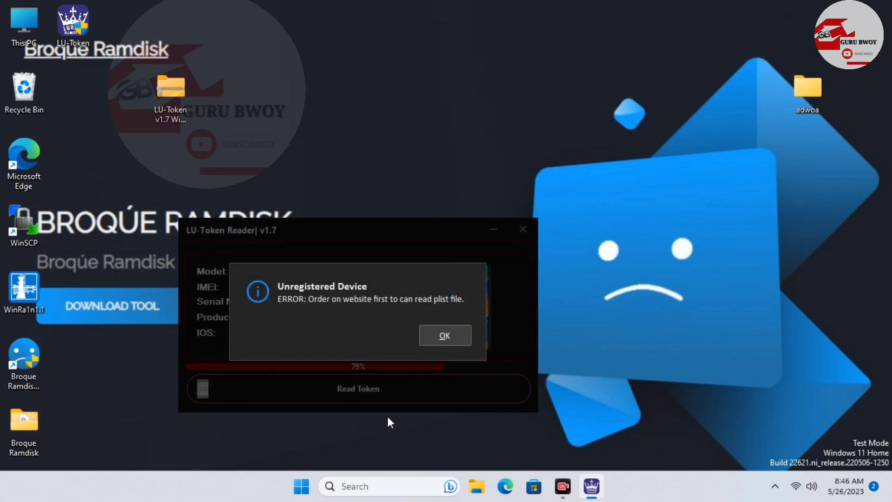
mouse_move(391, 309)
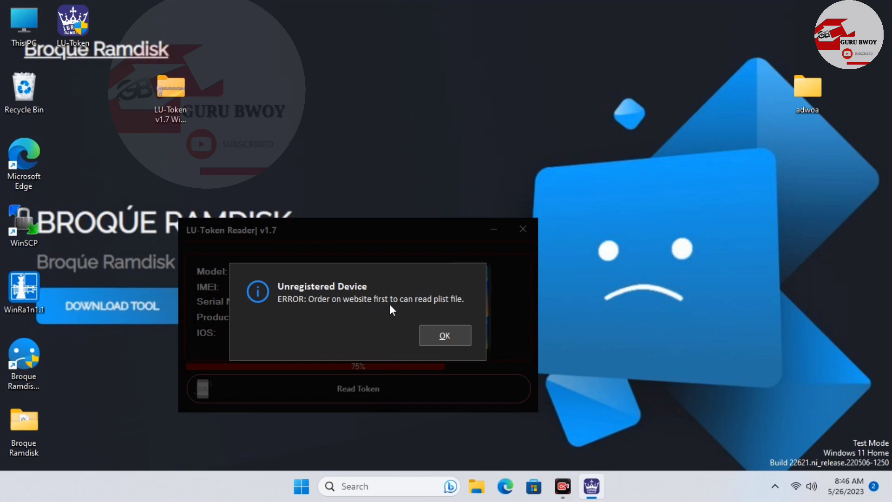
mouse_move(406, 306)
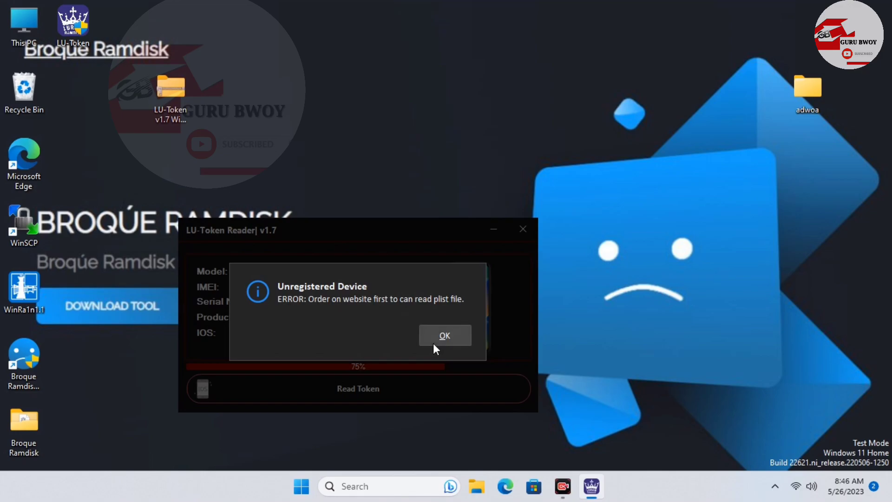
mouse_move(436, 344)
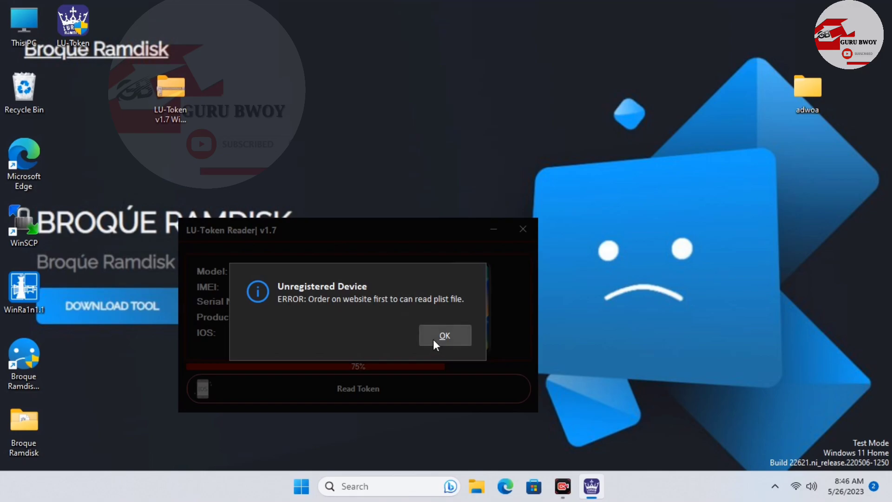
click(444, 335)
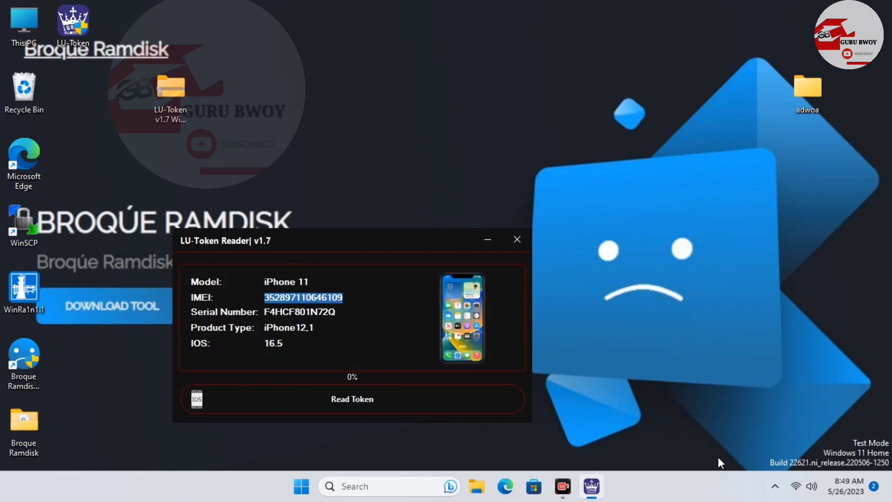
Close LU-Token Reader and relaunch it from its desktop shortcut
click(516, 239)
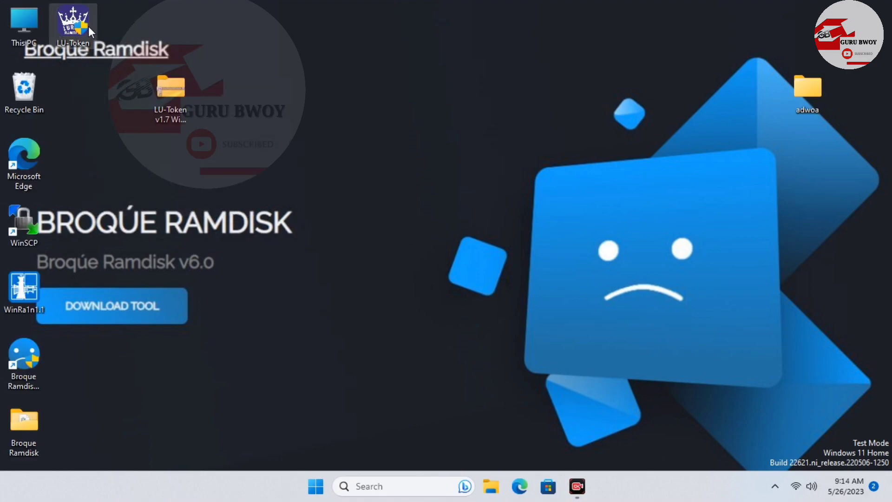
right_click(72, 26)
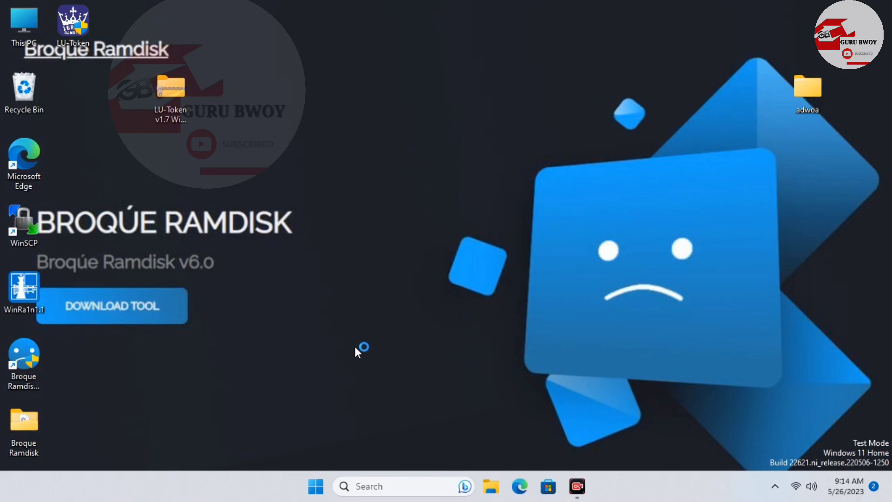
mouse_move(357, 351)
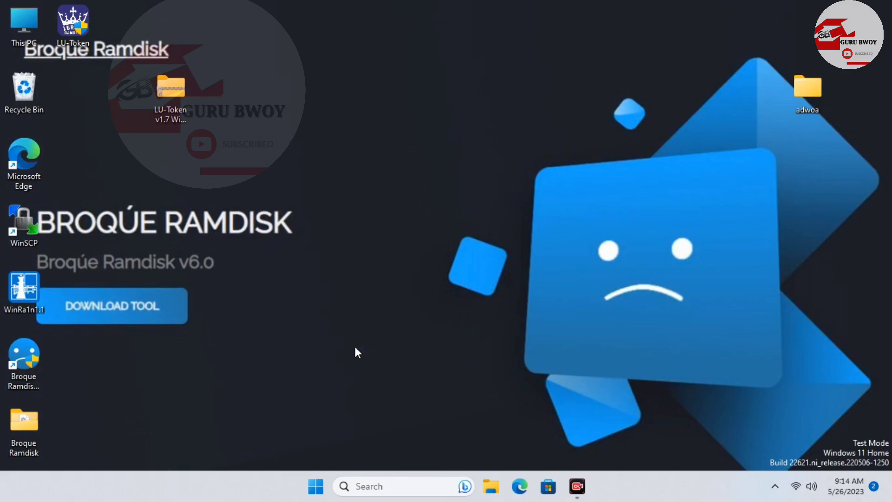
mouse_move(353, 353)
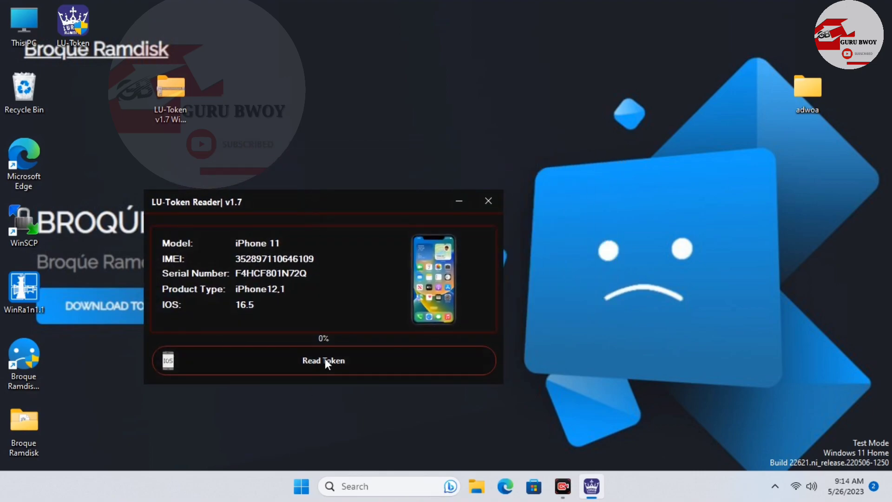
Read the iPhone 11's plist file again and acknowledge the 'File uploaded successfully' notice
click(322, 361)
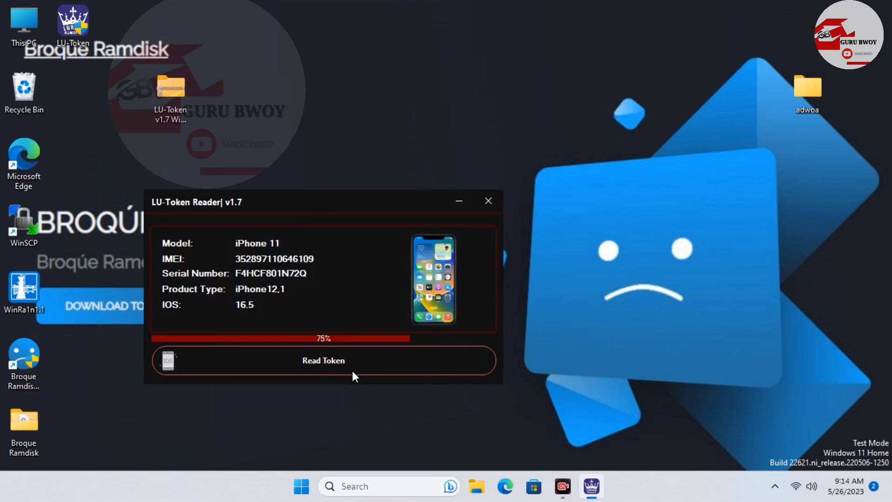
mouse_move(367, 373)
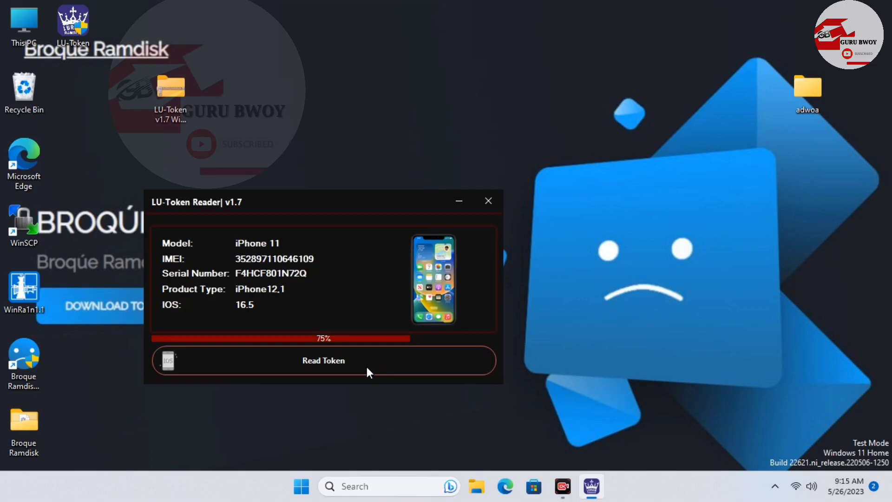
click(323, 360)
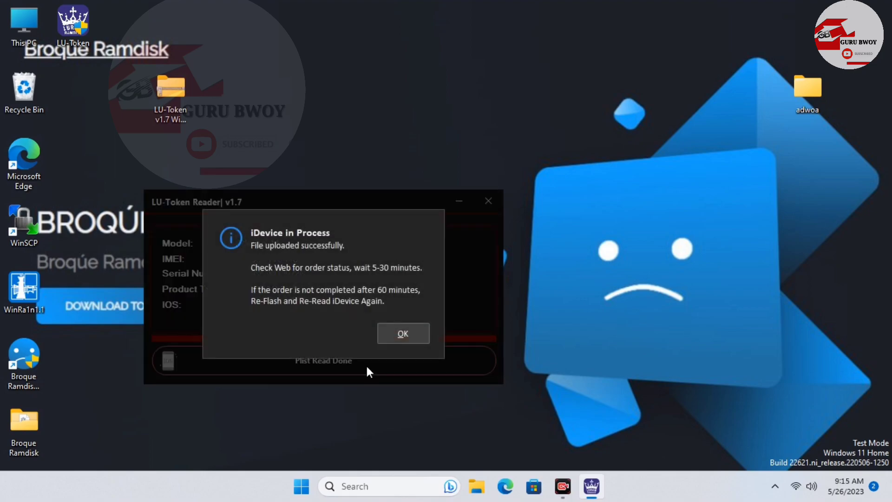
mouse_move(257, 255)
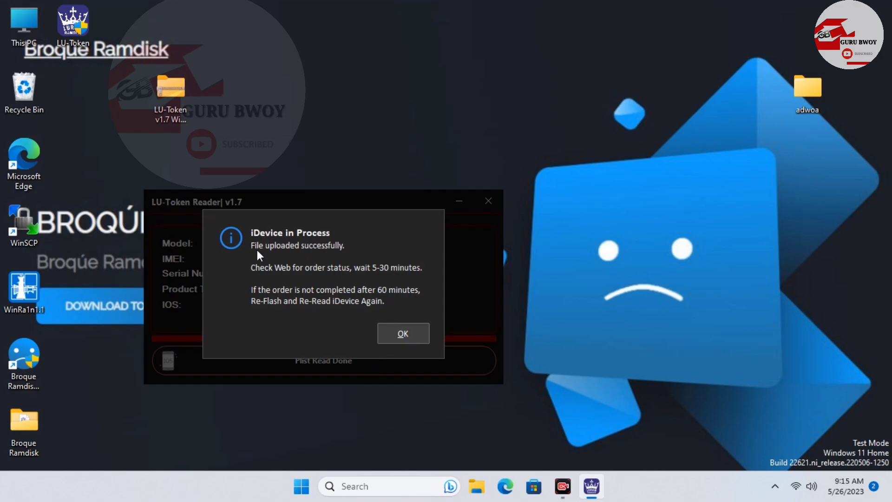
mouse_move(300, 273)
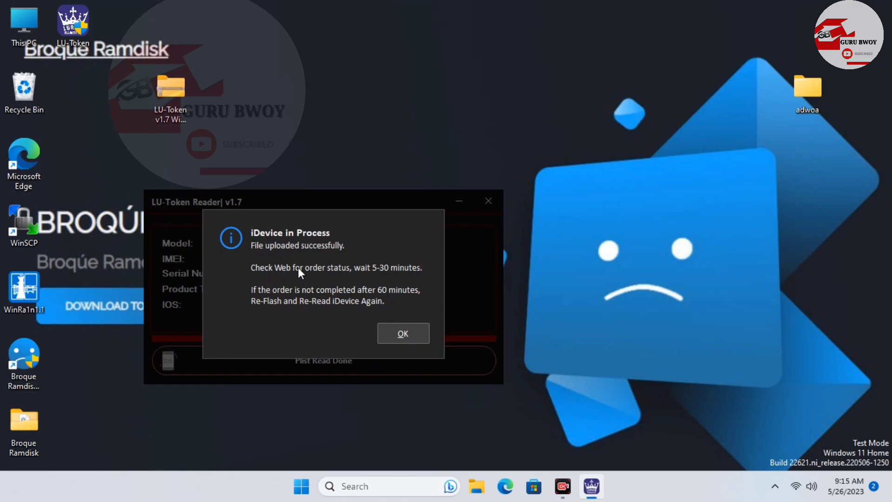
mouse_move(291, 297)
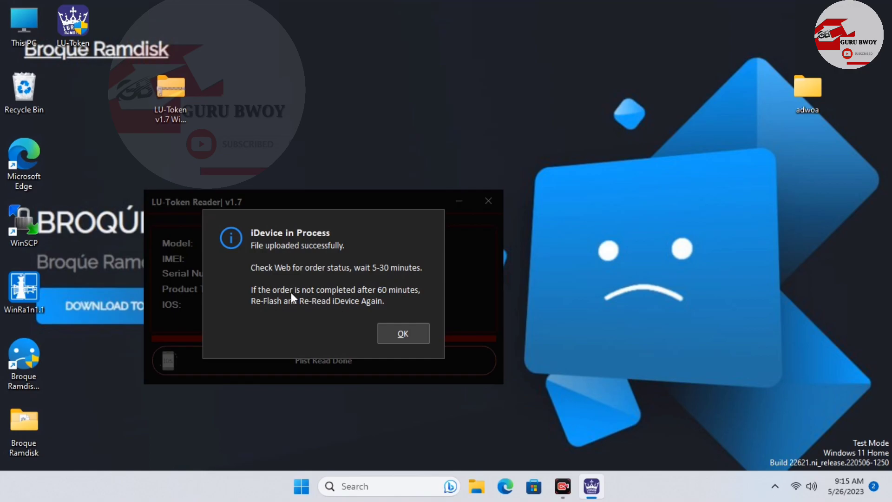
mouse_move(371, 298)
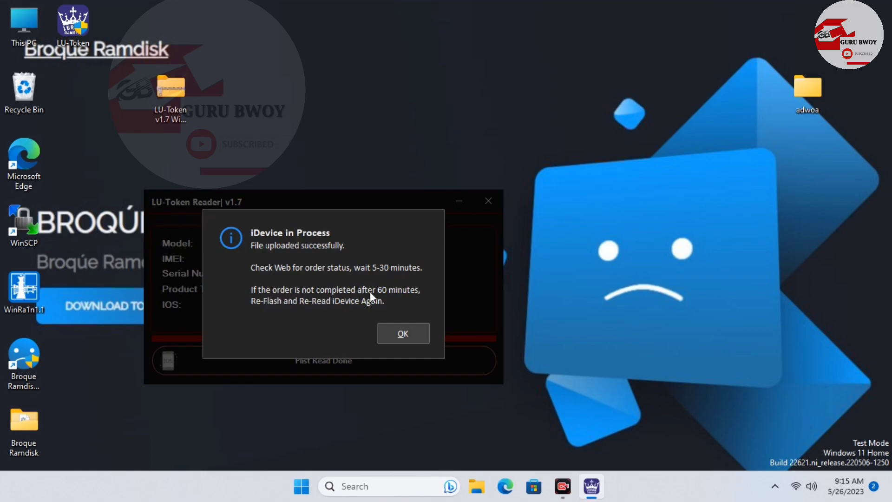
mouse_move(271, 307)
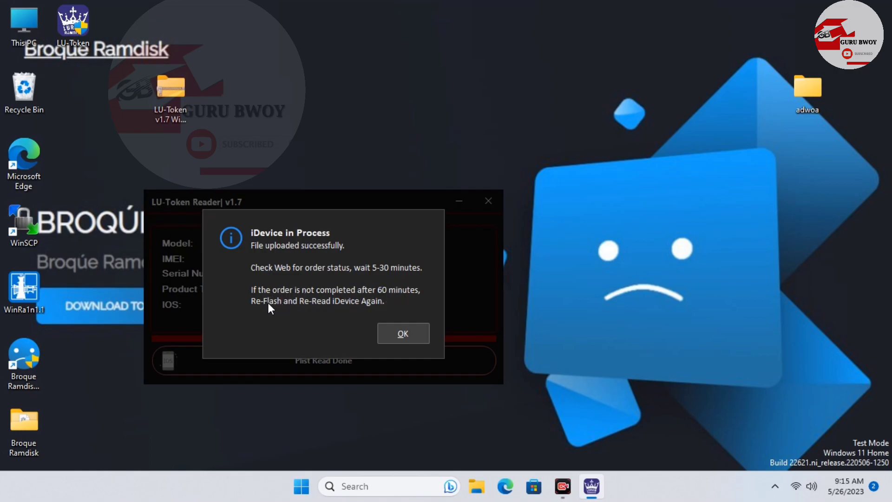
mouse_move(336, 308)
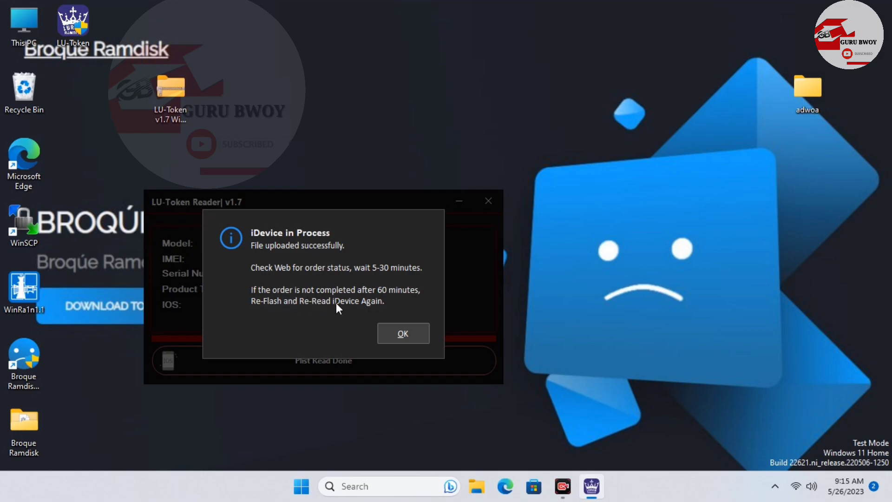
click(402, 334)
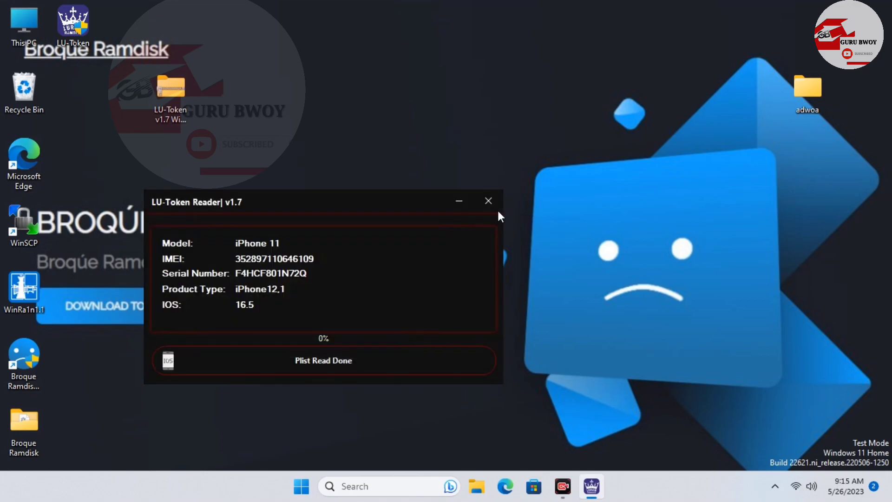
mouse_move(487, 200)
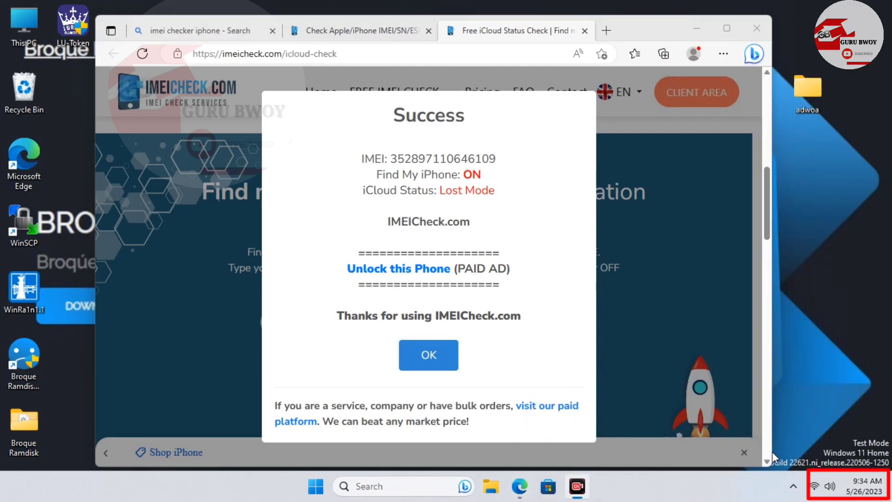
click(862, 485)
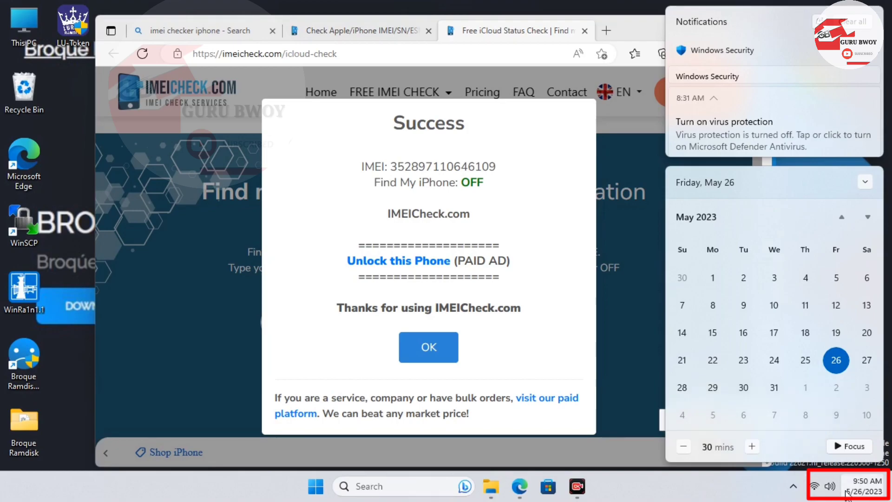
mouse_move(698, 412)
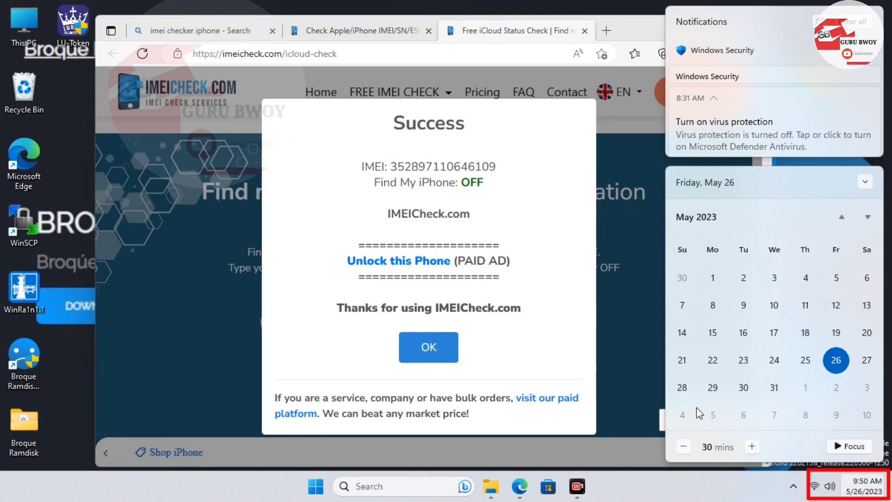
mouse_move(722, 500)
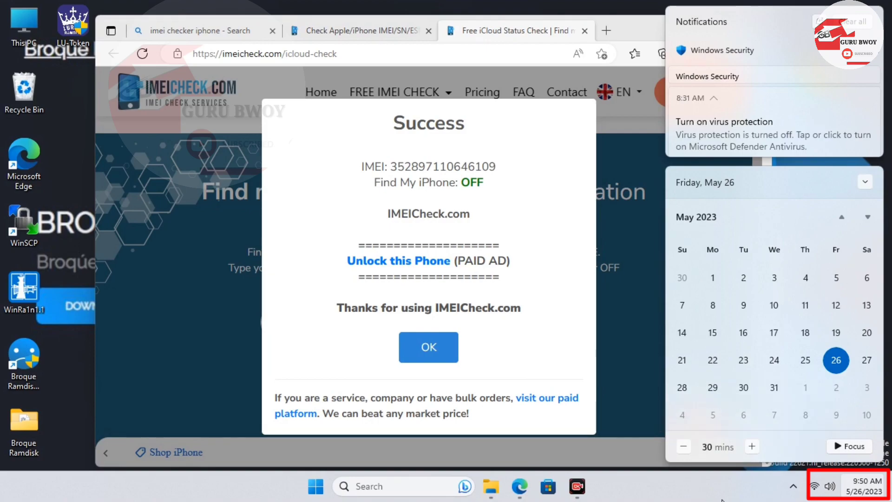